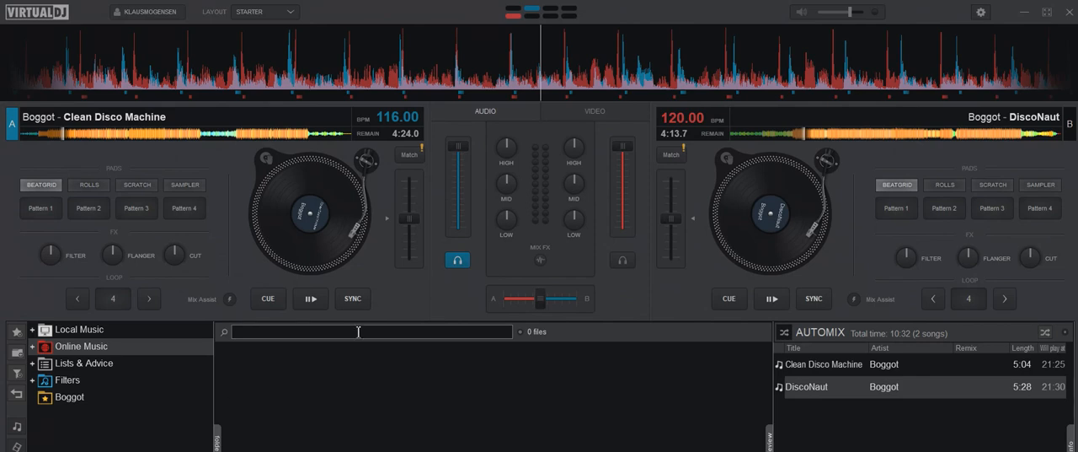
{"action": "mouse_move", "coordinate": [331, 60]}
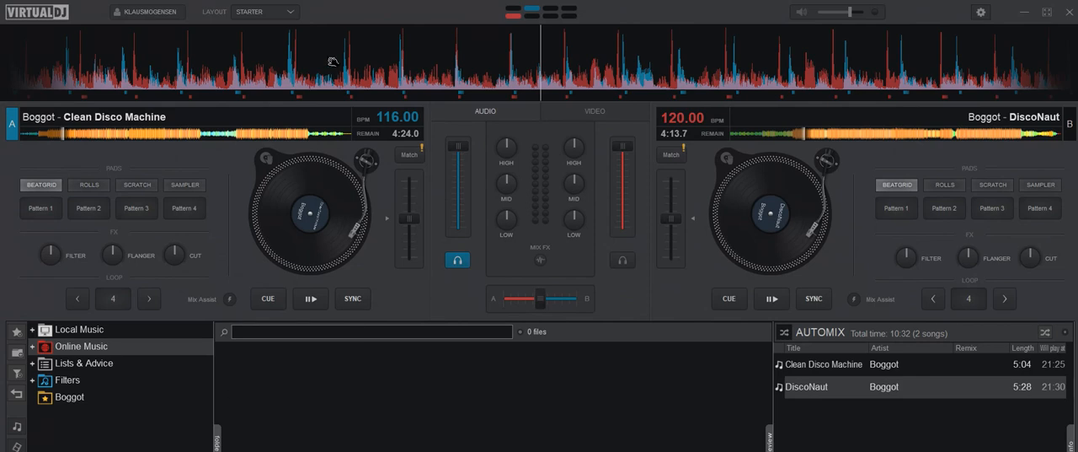
- Switch to the PRO layout and set the waveform display to the coloured style
{"action": "left_click", "coordinate": [264, 12]}
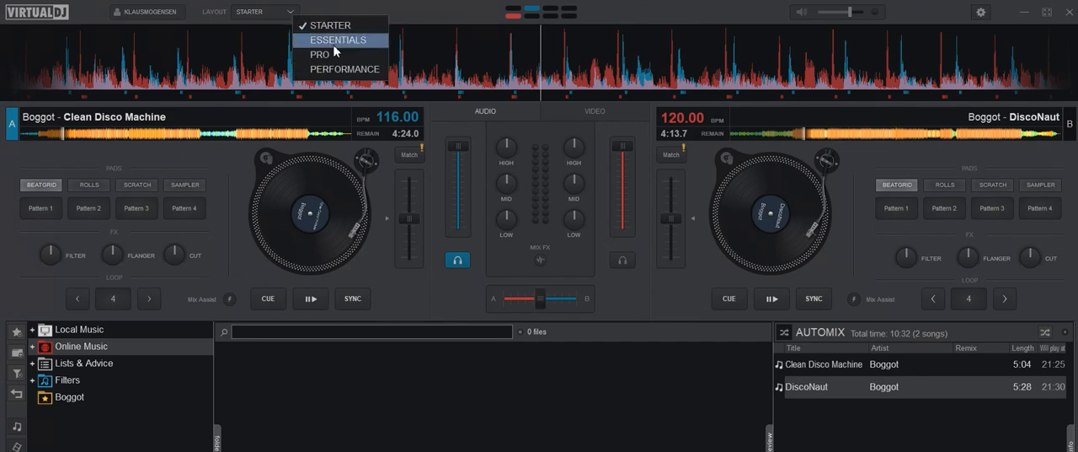
{"action": "left_click", "coordinate": [320, 54]}
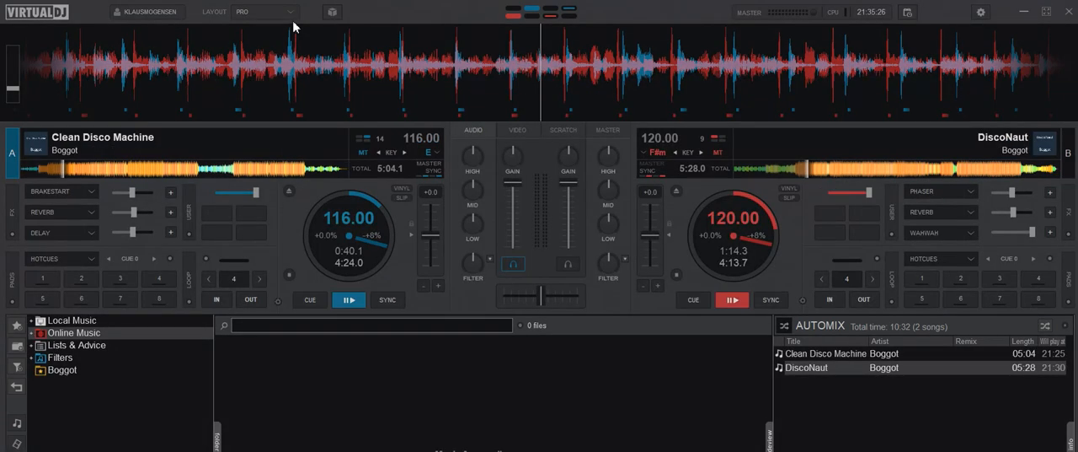
{"action": "left_click", "coordinate": [266, 12]}
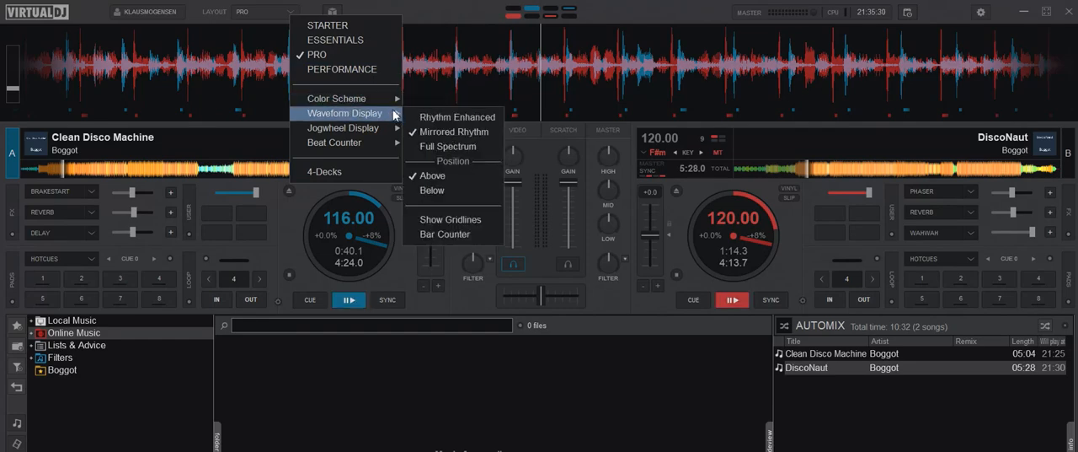
{"action": "left_click", "coordinate": [447, 145]}
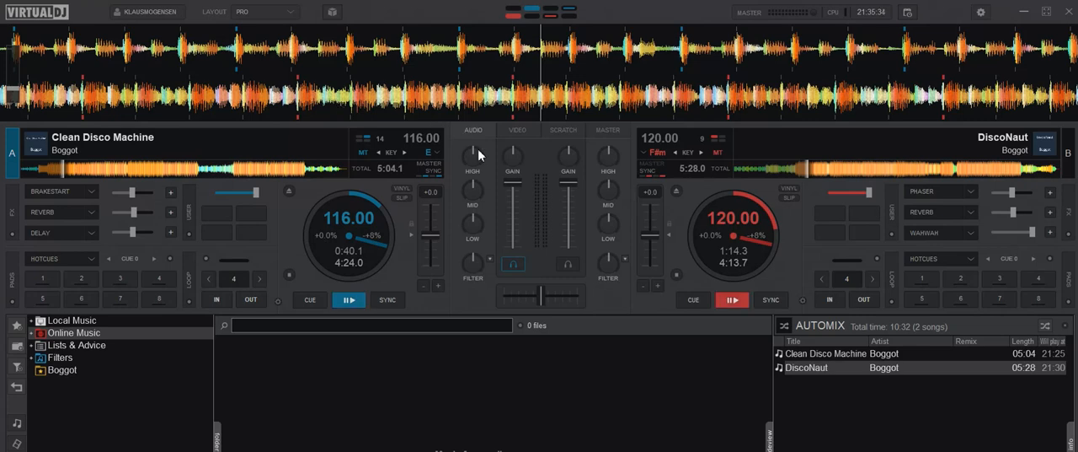
{"action": "mouse_move", "coordinate": [472, 155]}
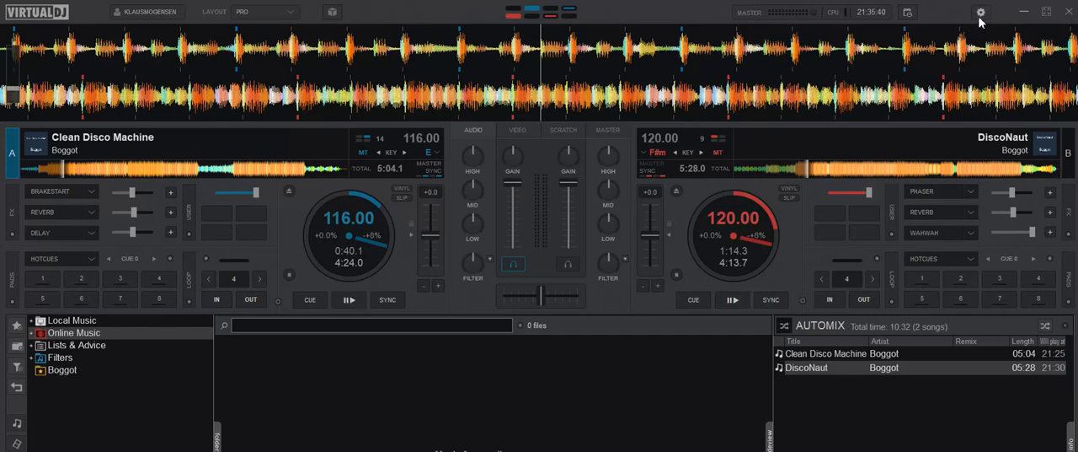
- Apply the Old VirtualDJ 2018 skin from Interface settings and return to the decks
{"action": "left_click", "coordinate": [981, 12]}
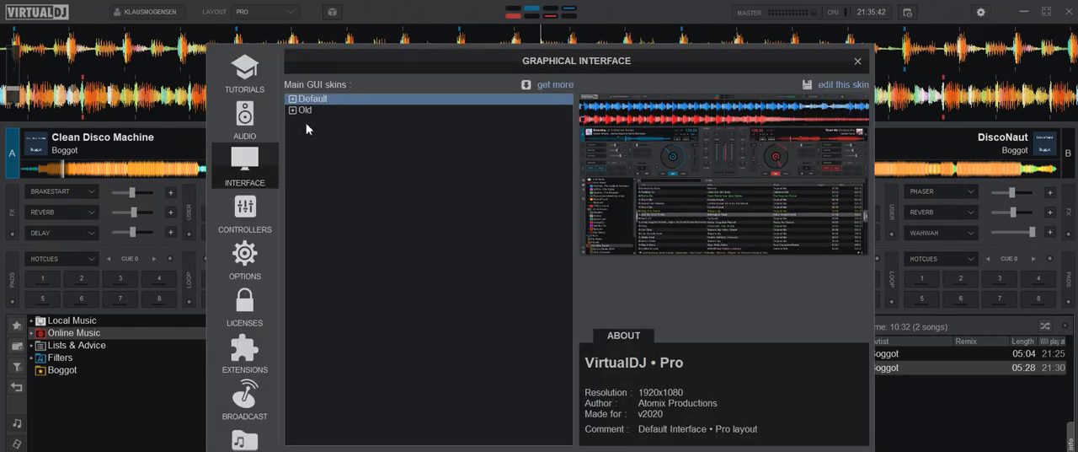
{"action": "left_click", "coordinate": [305, 109]}
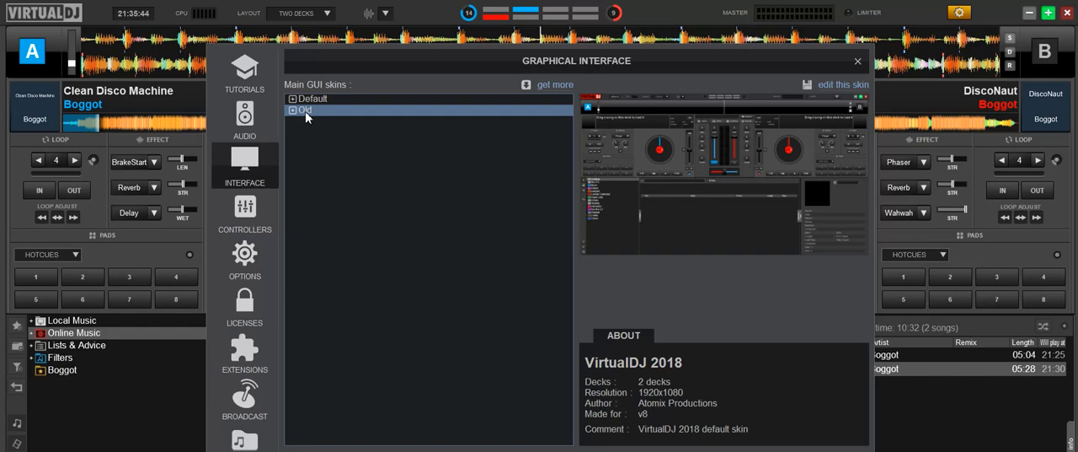
{"action": "left_click", "coordinate": [858, 61]}
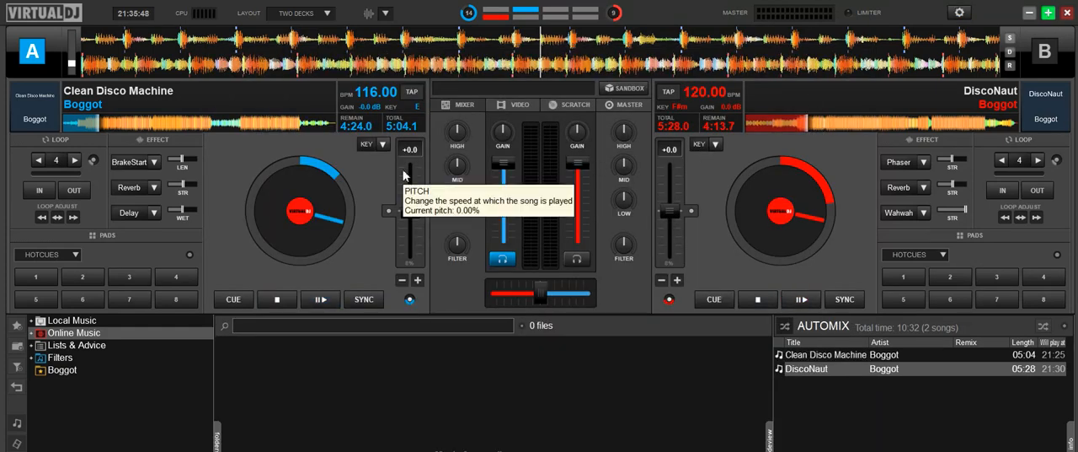
{"action": "mouse_move", "coordinate": [41, 14]}
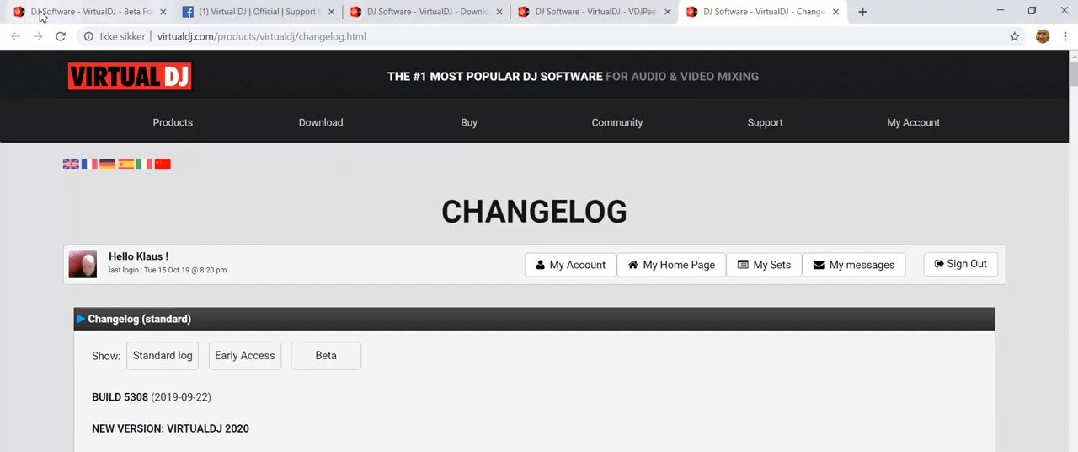
{"action": "mouse_move", "coordinate": [84, 10]}
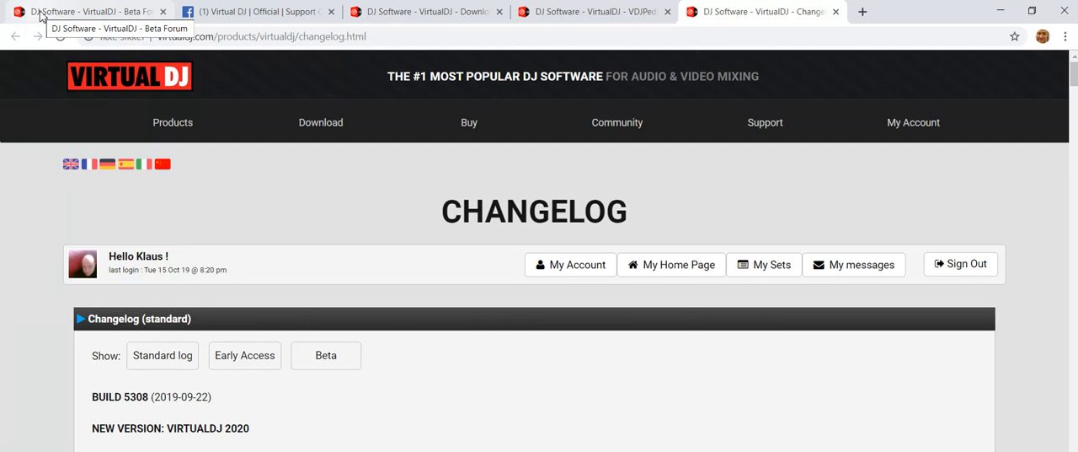
{"action": "mouse_move", "coordinate": [233, 394]}
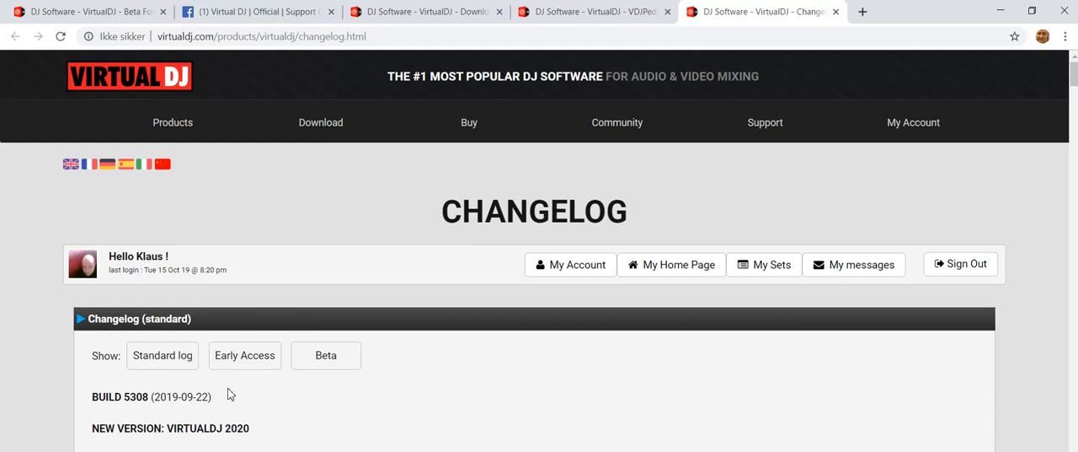
{"action": "mouse_move", "coordinate": [191, 411]}
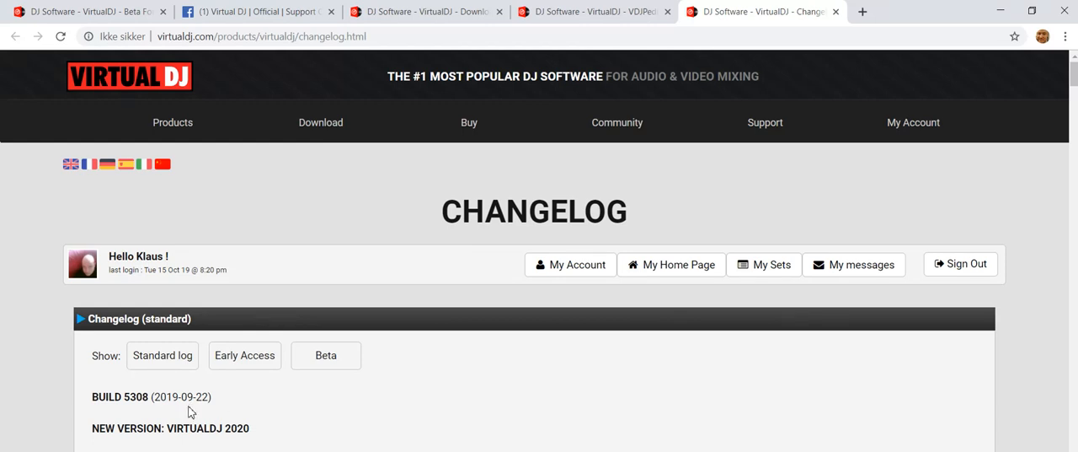
{"action": "mouse_move", "coordinate": [260, 397]}
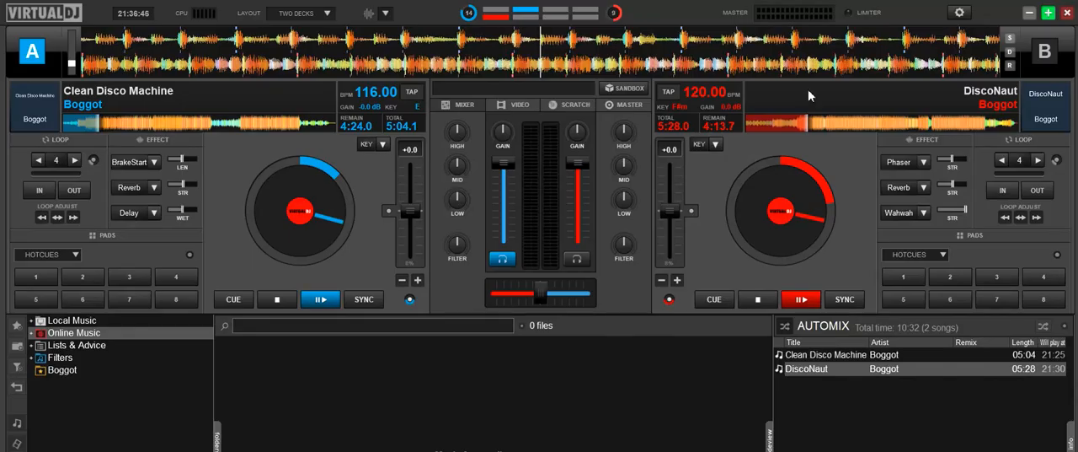
- Browse the Extensions > Skins > Main catalogue of downloadable skins such as OrangeJuice and Blocks
{"action": "left_click", "coordinate": [959, 12]}
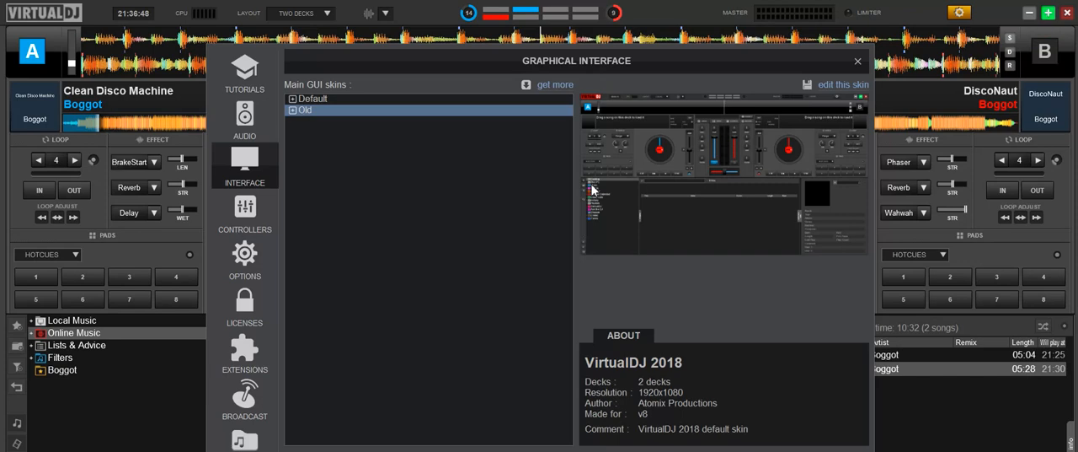
{"action": "left_click", "coordinate": [243, 353]}
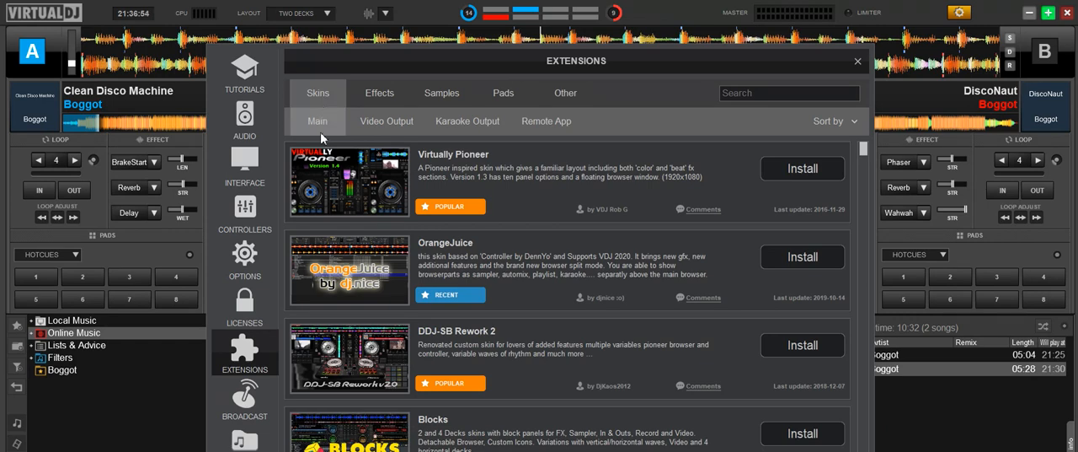
{"action": "left_click", "coordinate": [833, 122]}
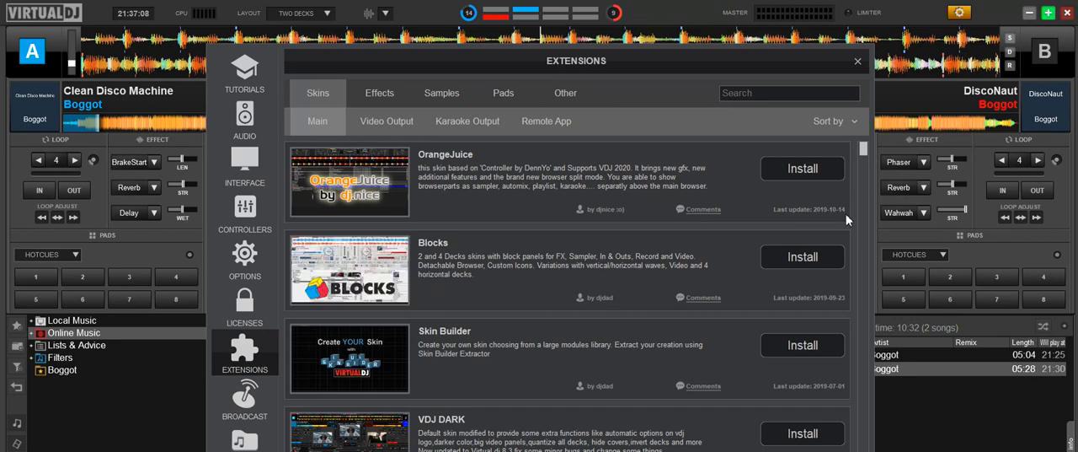
{"action": "mouse_move", "coordinate": [839, 311]}
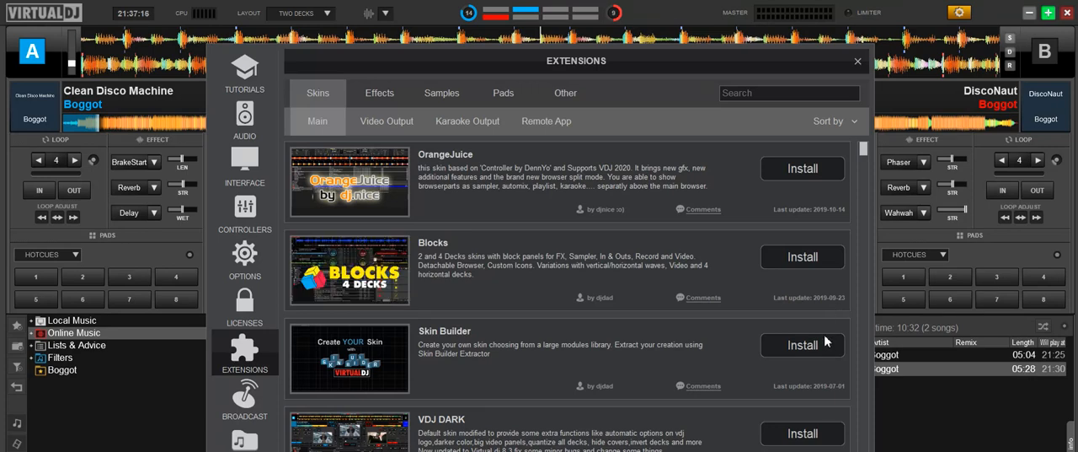
{"action": "mouse_move", "coordinate": [866, 150]}
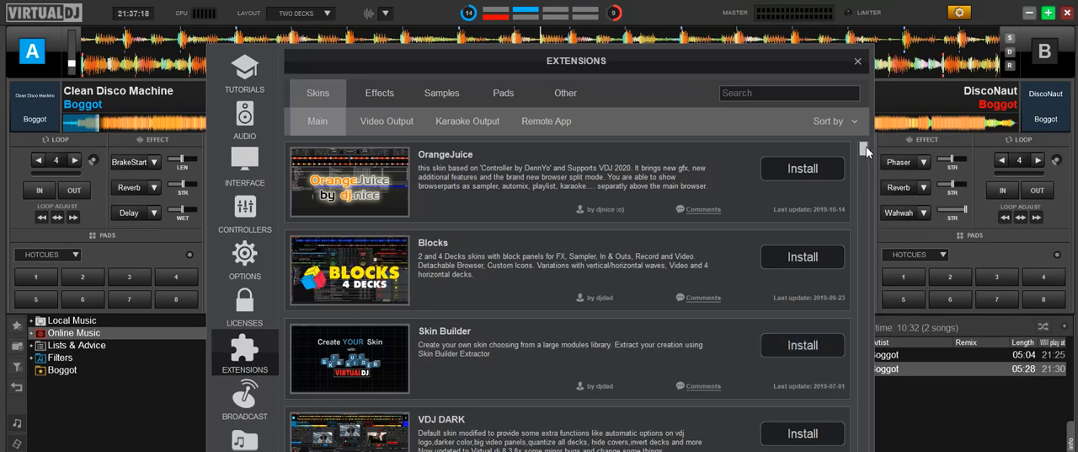
{"action": "scroll", "scroll_direction": "down", "scroll_amount": 3}
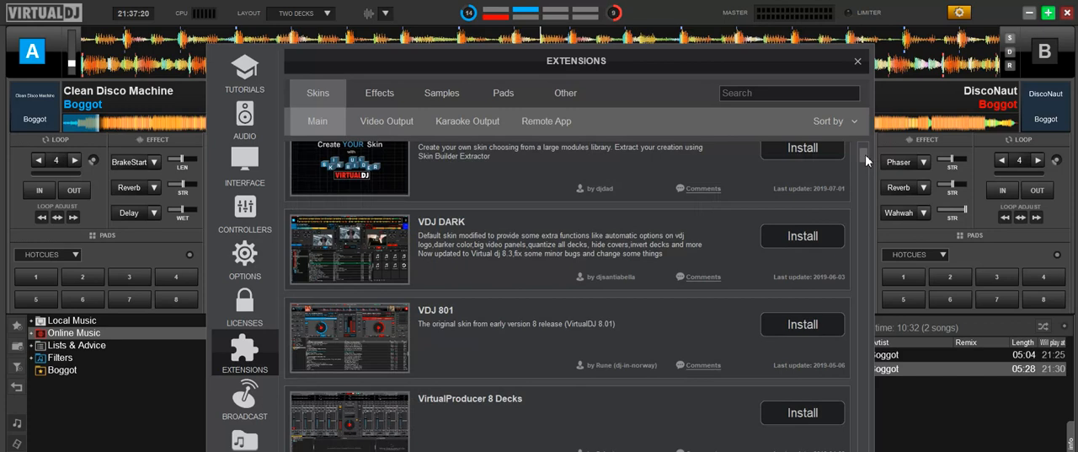
{"action": "scroll", "scroll_direction": "down", "scroll_amount": 3}
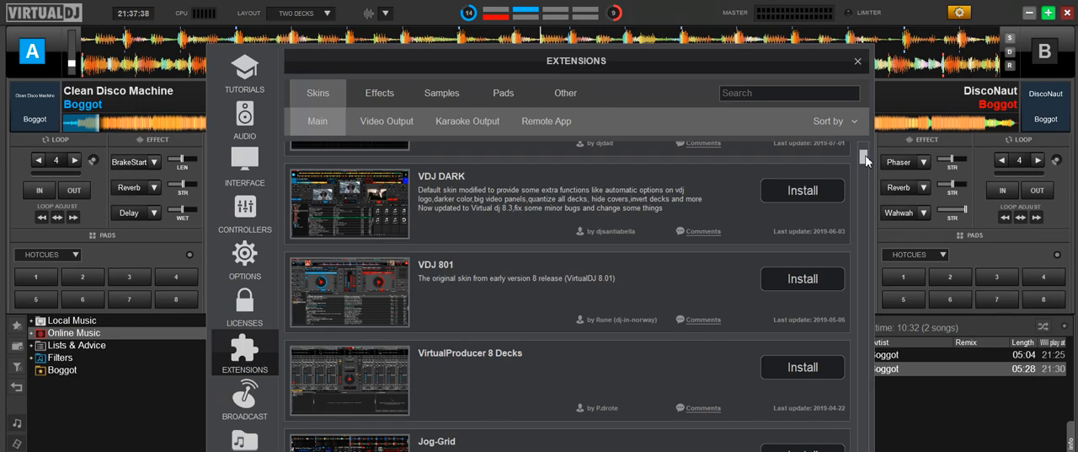
{"action": "scroll", "scroll_direction": "up", "scroll_amount": 3}
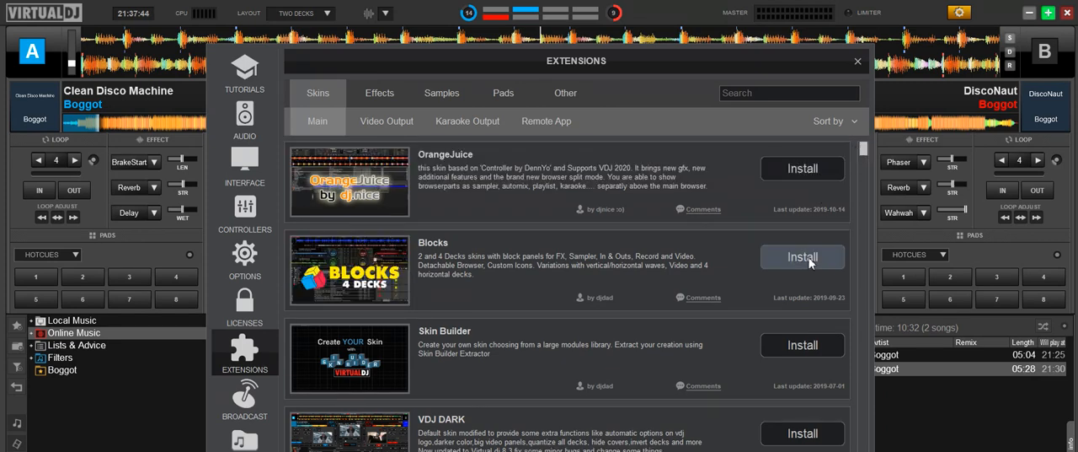
{"action": "mouse_move", "coordinate": [815, 179]}
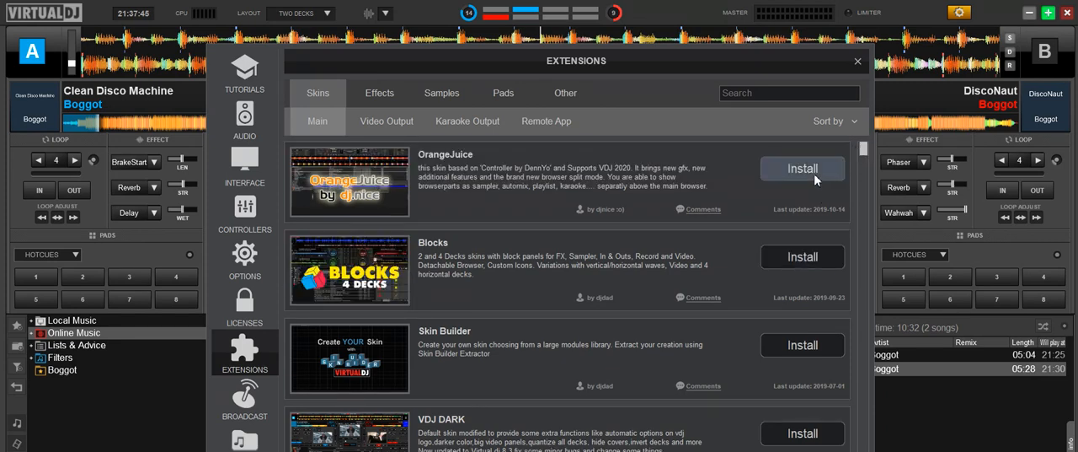
- Install the OrangeJuice and Blocks skins and show them in the Interface skin list
{"action": "left_click", "coordinate": [802, 169]}
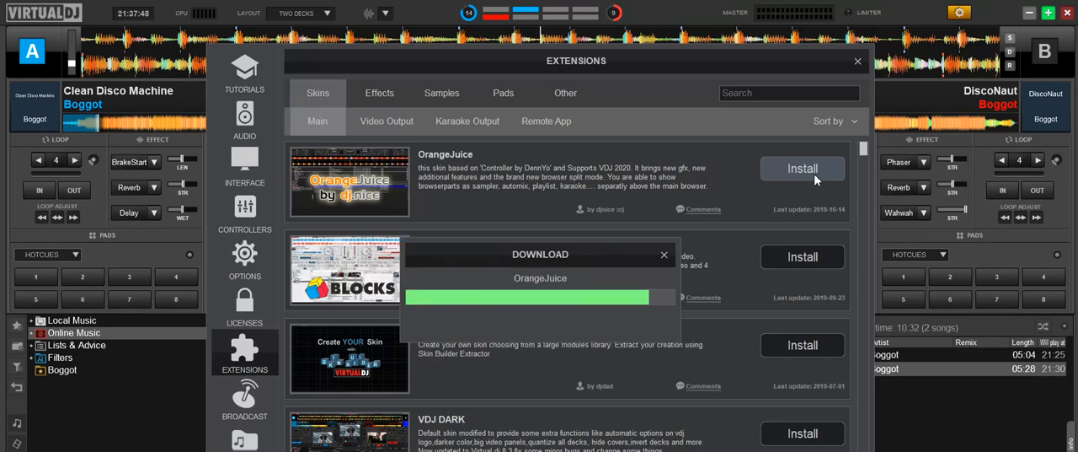
{"action": "left_click", "coordinate": [802, 169]}
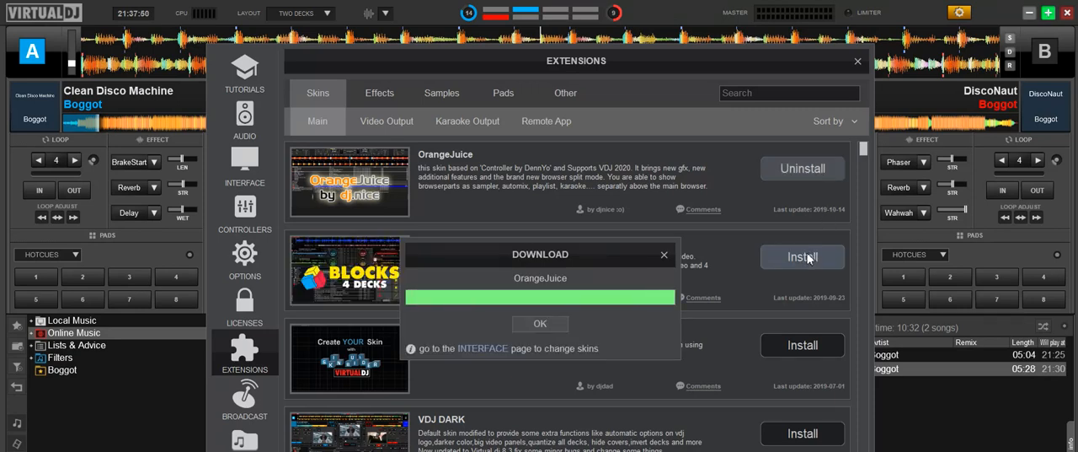
{"action": "left_click", "coordinate": [802, 257]}
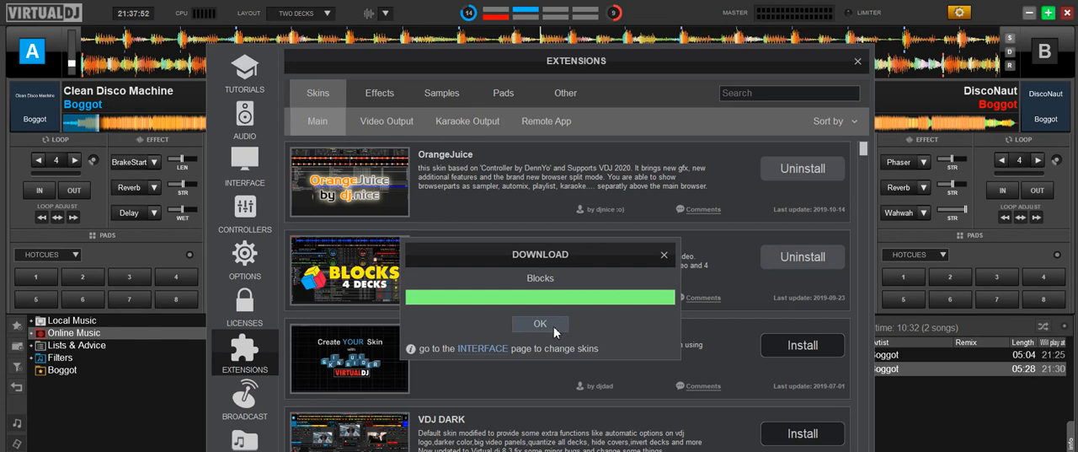
{"action": "left_click", "coordinate": [539, 324]}
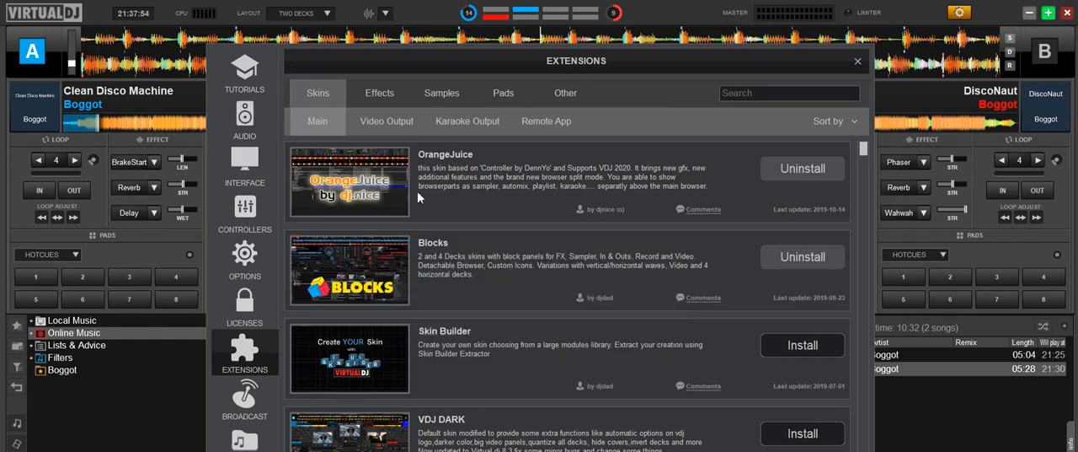
{"action": "left_click", "coordinate": [244, 165]}
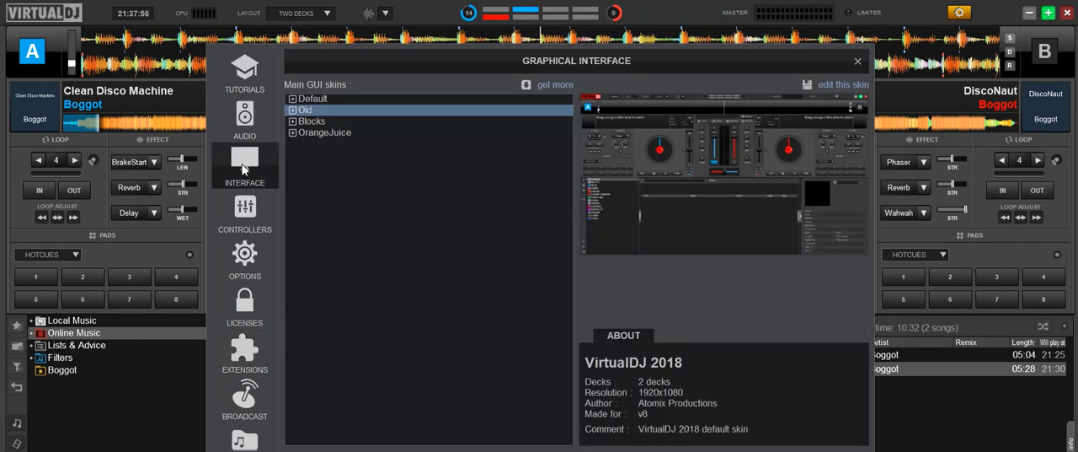
- Apply the Blocks skin and return to the decks to view it
{"action": "left_click", "coordinate": [311, 121]}
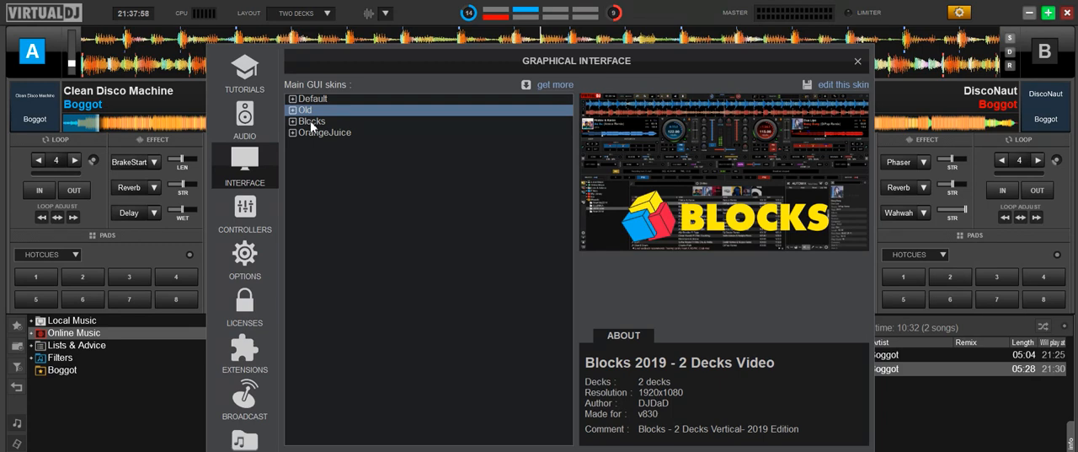
{"action": "left_click", "coordinate": [310, 122]}
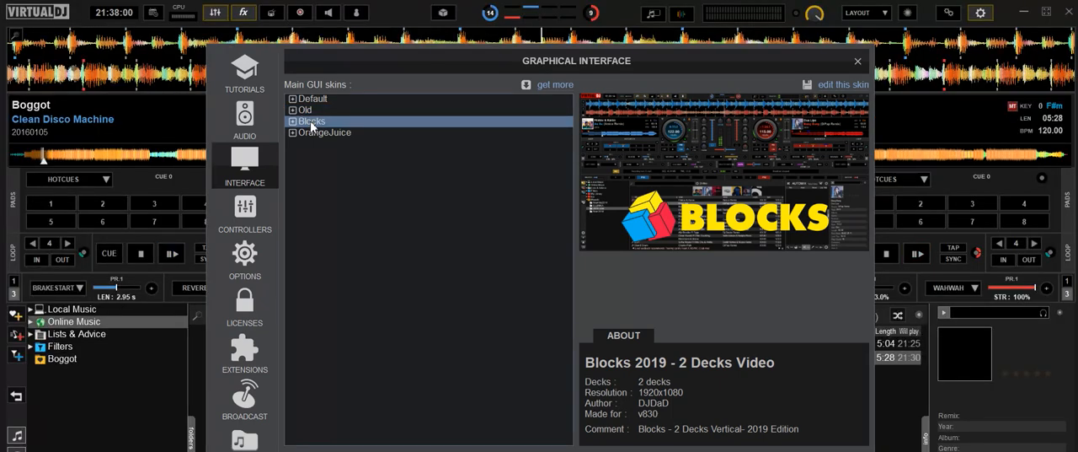
{"action": "mouse_move", "coordinate": [589, 7]}
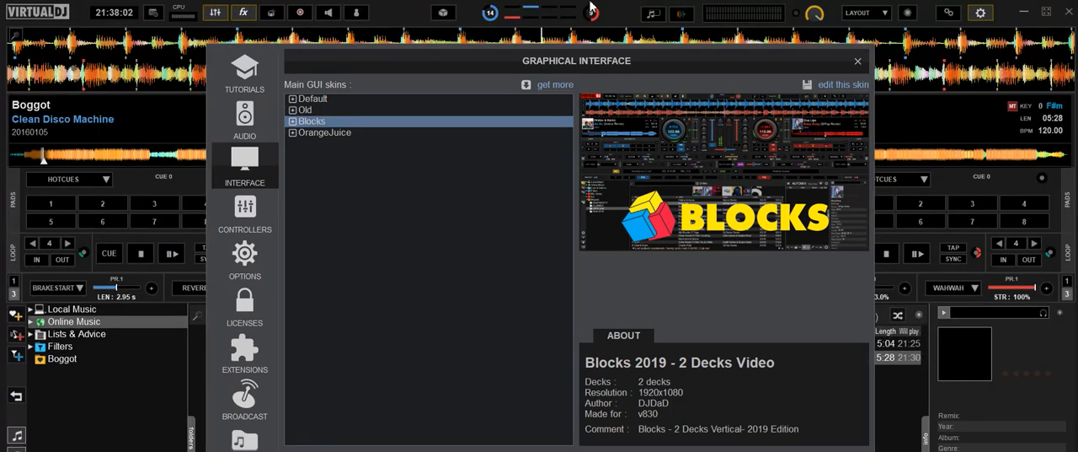
{"action": "mouse_move", "coordinate": [398, 7]}
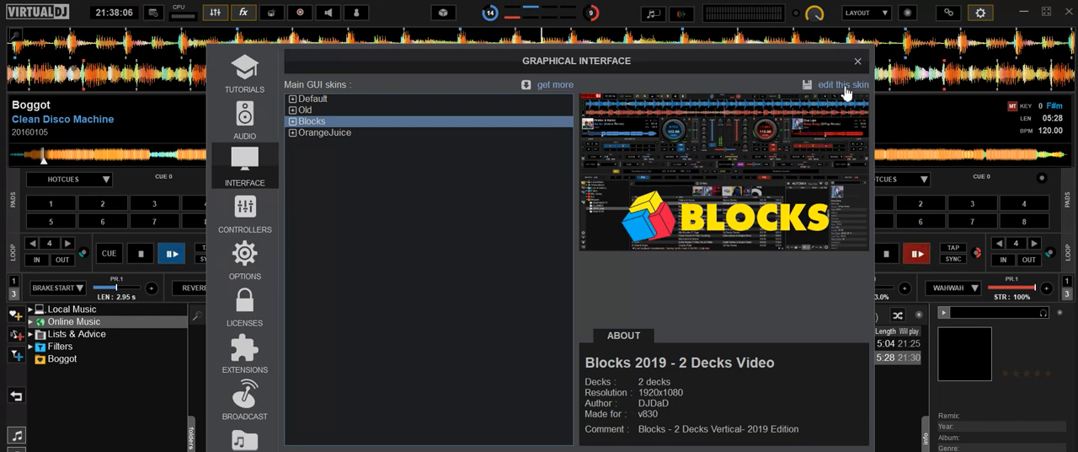
{"action": "left_click", "coordinate": [858, 61]}
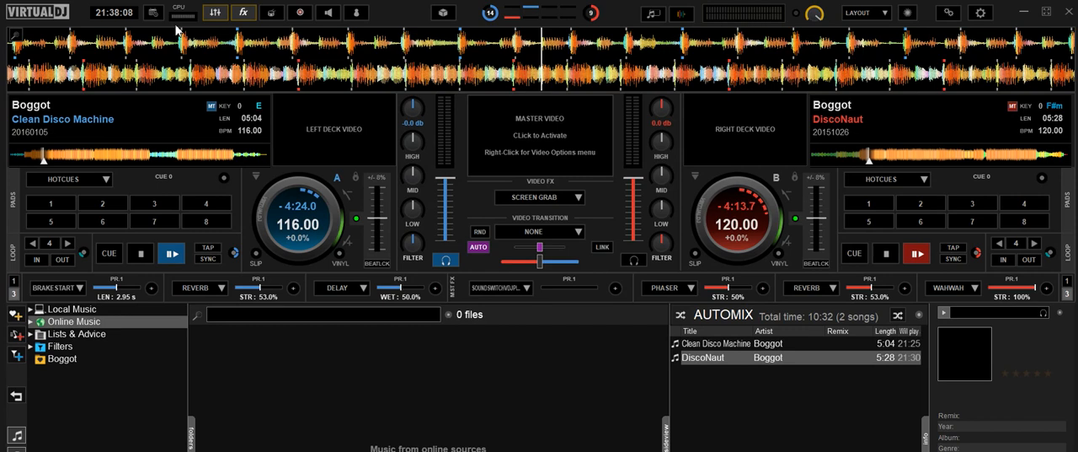
{"action": "mouse_move", "coordinate": [153, 12]}
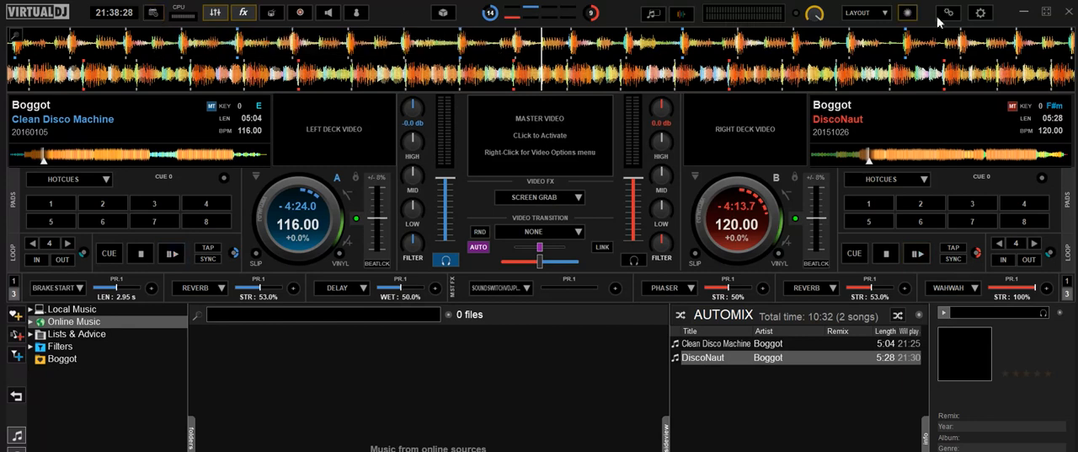
- Expand the OrangeJuice variants, trying the dark VDJ2018 and daylight versions
{"action": "left_click", "coordinate": [981, 13]}
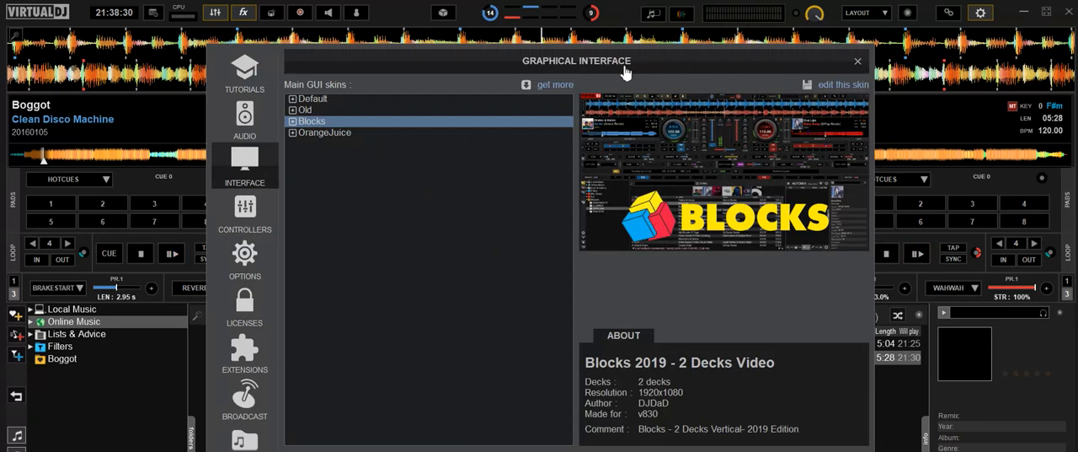
{"action": "left_click", "coordinate": [323, 132]}
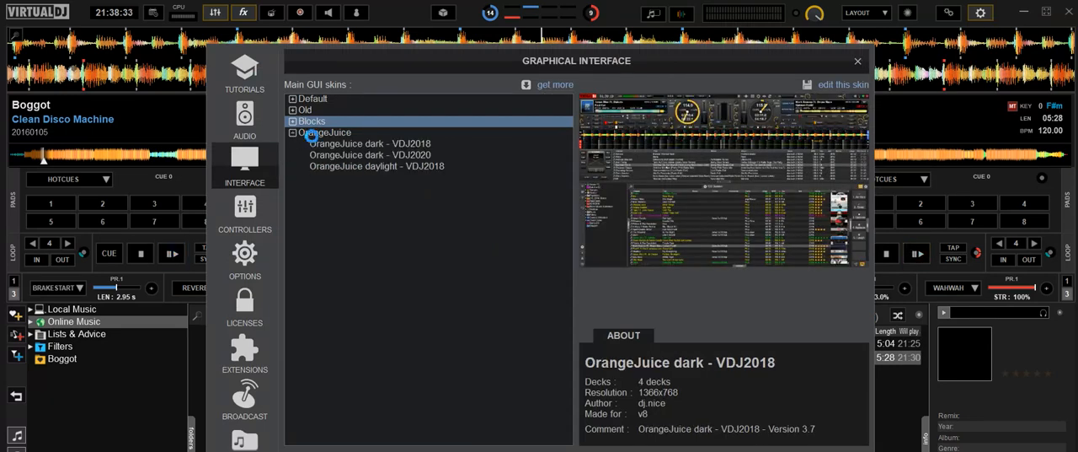
{"action": "left_click", "coordinate": [324, 131]}
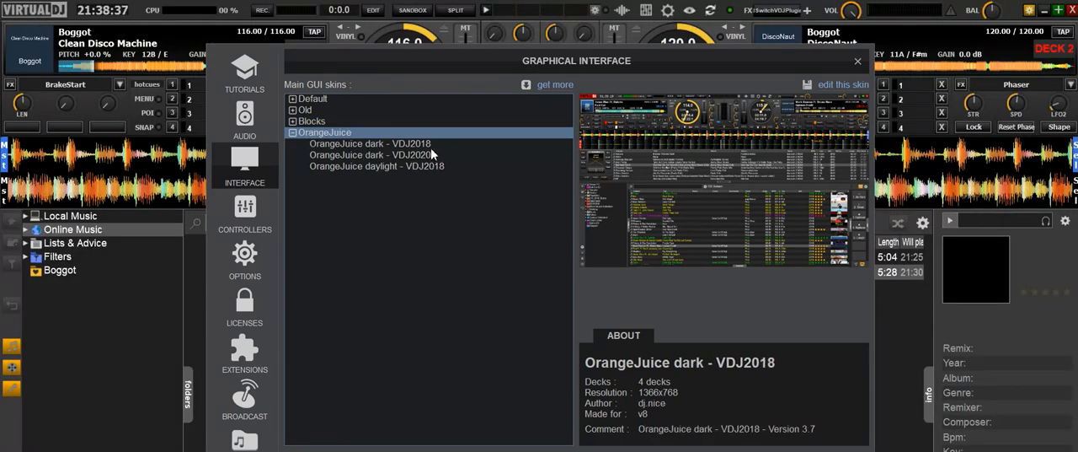
{"action": "left_click", "coordinate": [377, 165]}
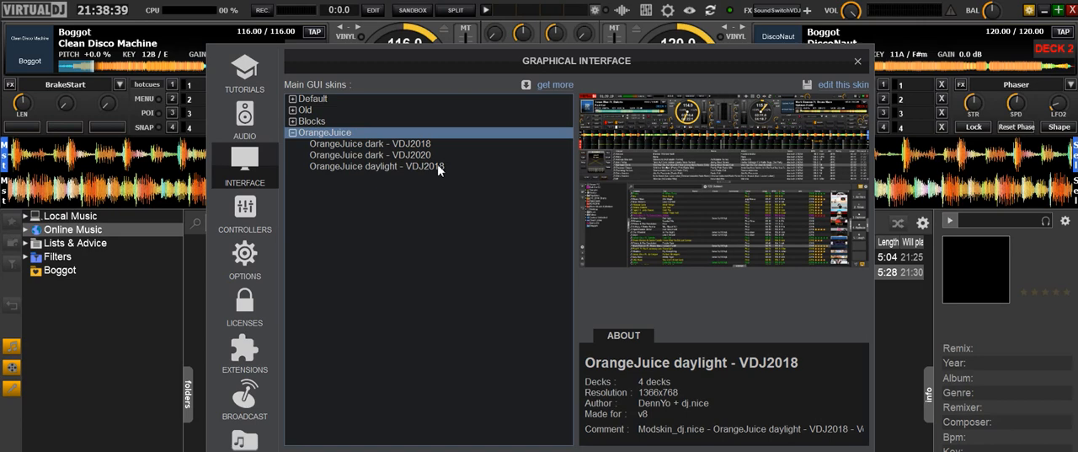
- Apply the 'OrangeJuice dark - VDJ2020' four-deck skin variant
{"action": "left_click", "coordinate": [371, 155]}
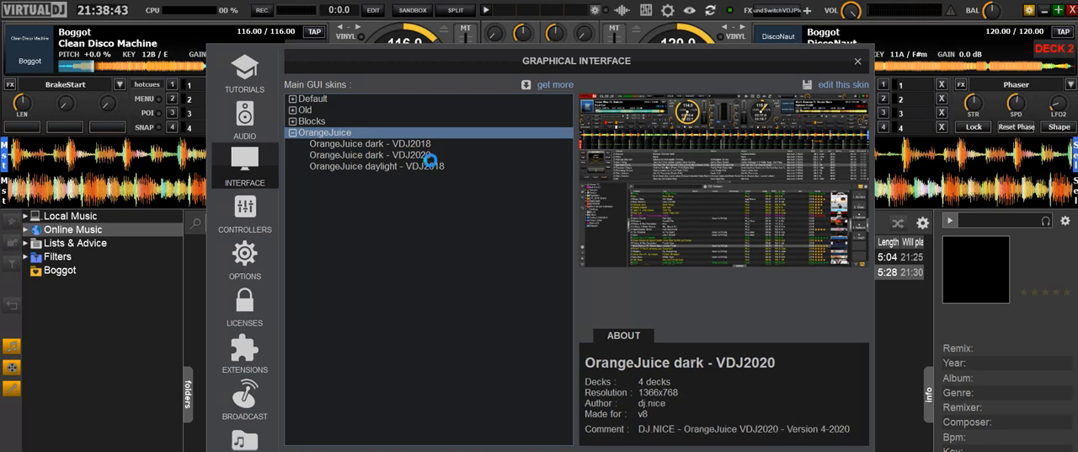
{"action": "left_click", "coordinate": [369, 155]}
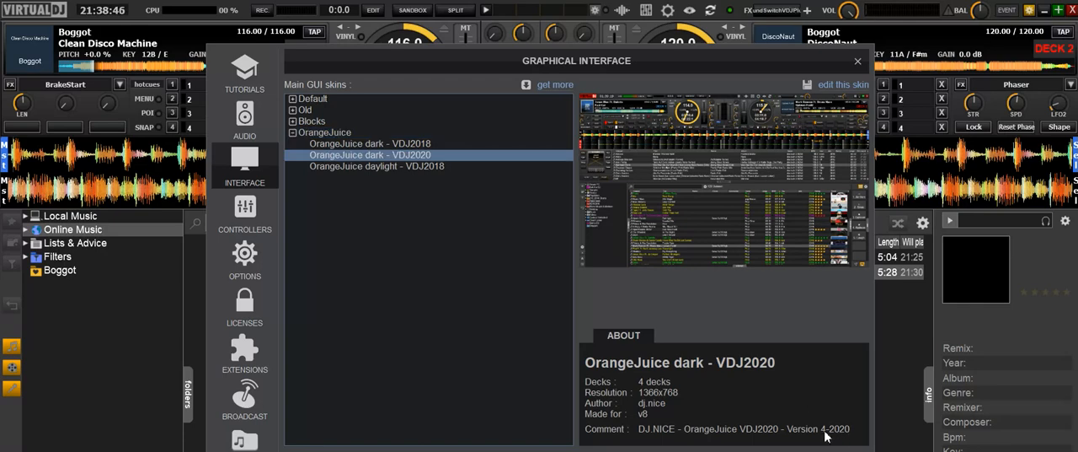
{"action": "mouse_move", "coordinate": [470, 253]}
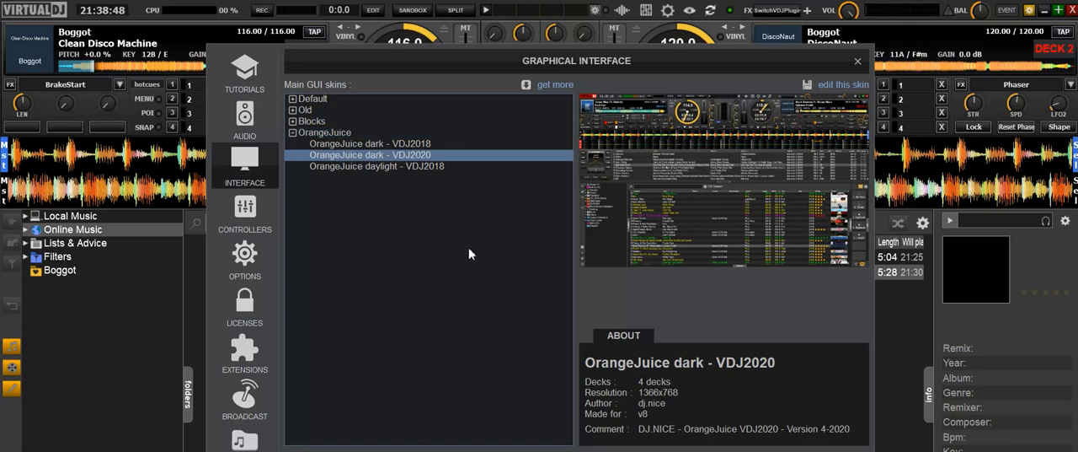
{"action": "left_click", "coordinate": [369, 143]}
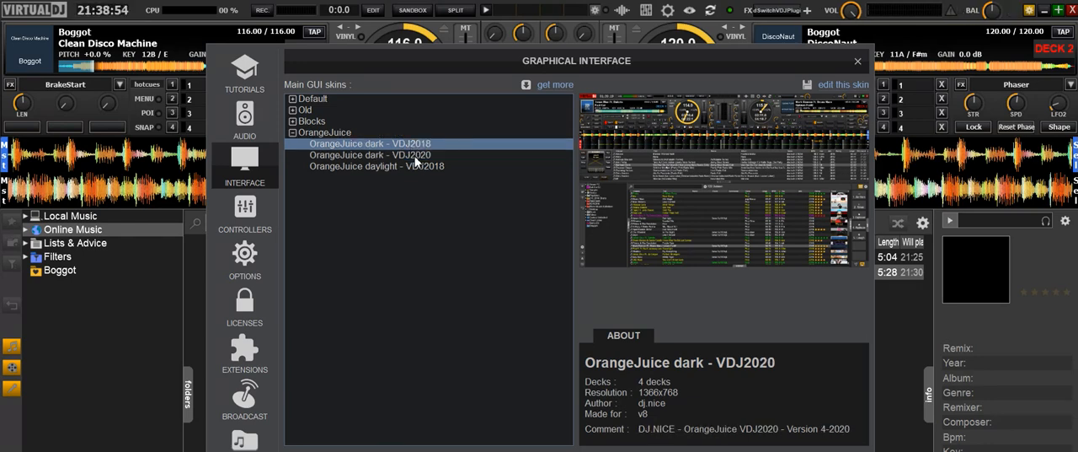
{"action": "left_click", "coordinate": [371, 155]}
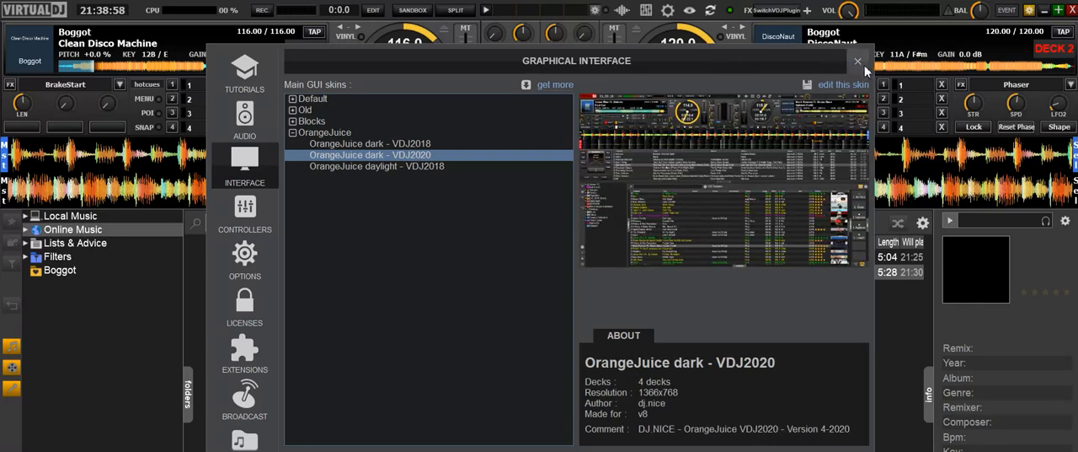
- Return to the OrangeJuice decks and open the Event Scheduler from its top bar
{"action": "left_click", "coordinate": [859, 61]}
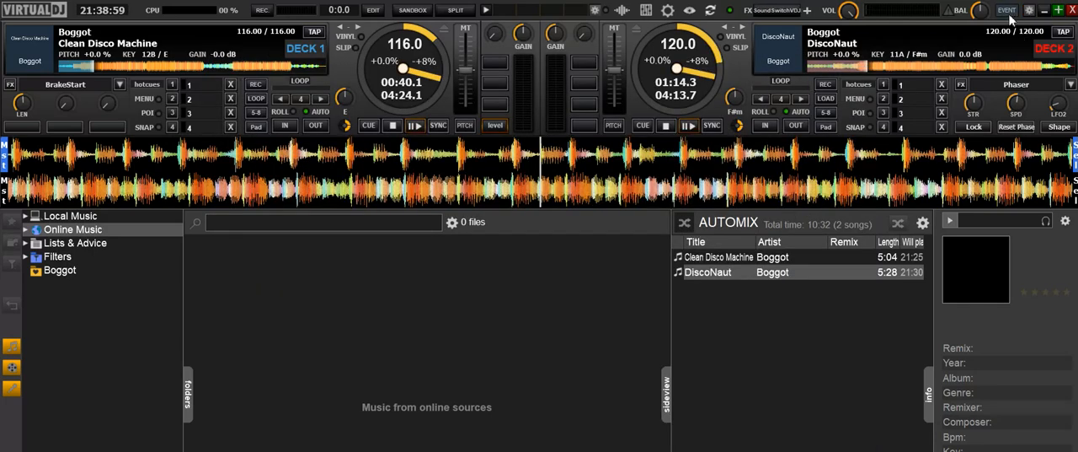
{"action": "mouse_move", "coordinate": [1008, 10]}
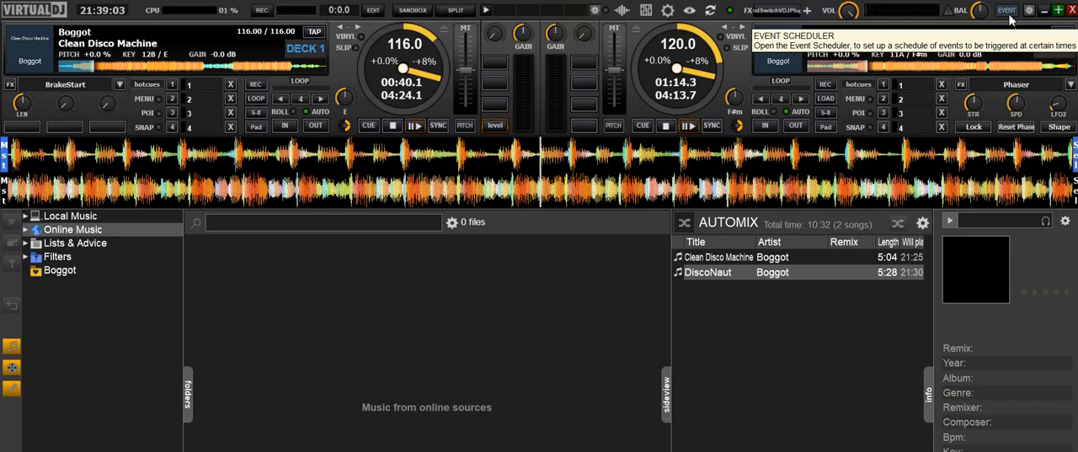
{"action": "left_click", "coordinate": [1006, 10]}
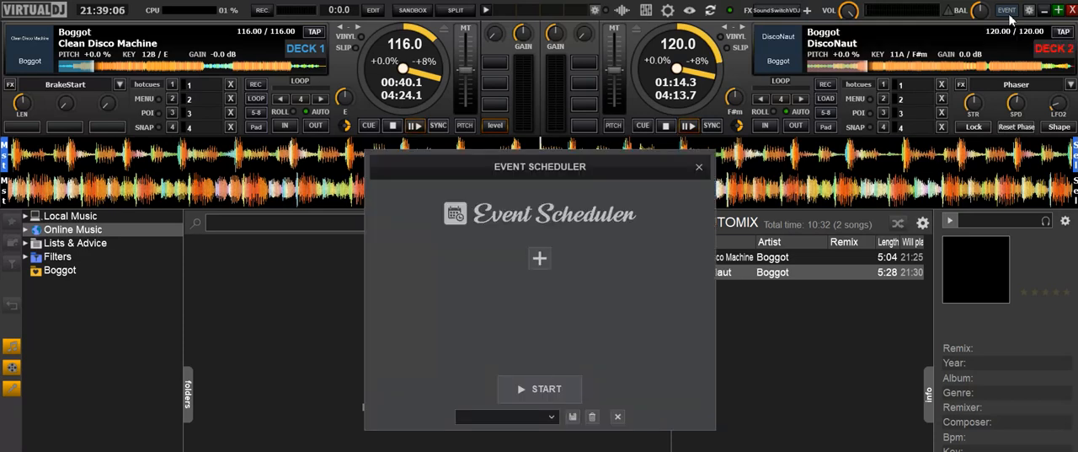